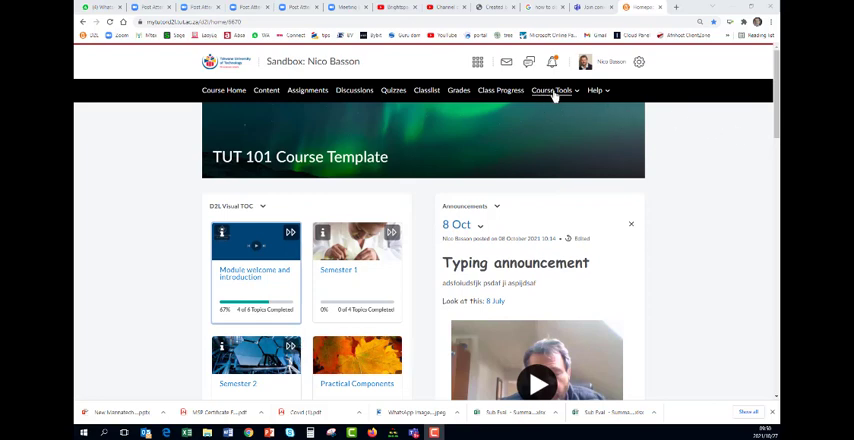
Go to Course Admin for the TUT 101 Course Template via the Course Tools menu
click(550, 90)
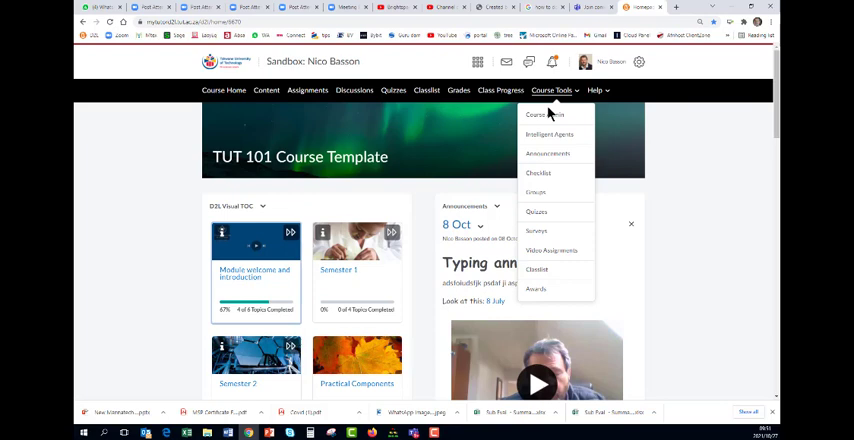
click(538, 114)
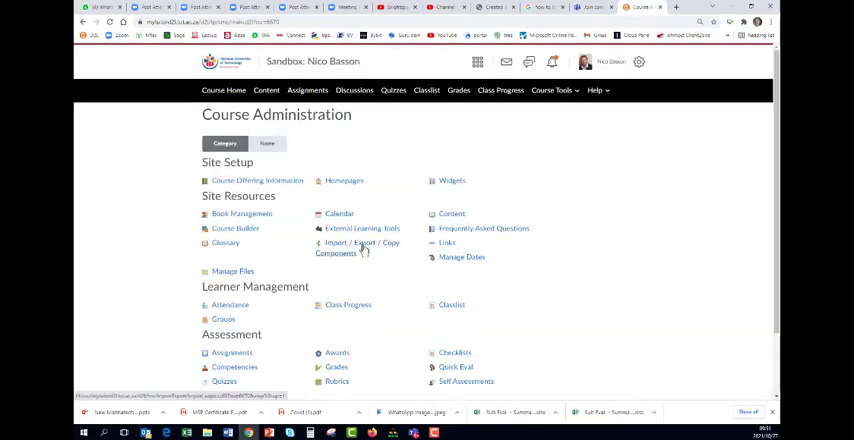
Choose Import Components from a course package and attach the package zip file for upload
click(356, 248)
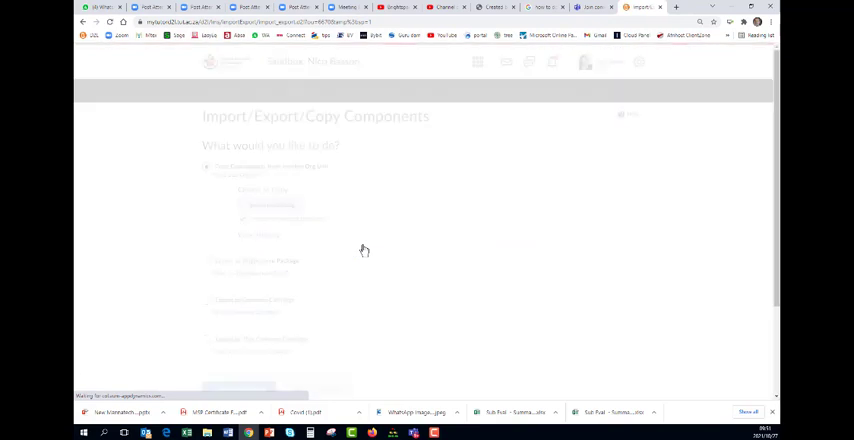
scroll(down, 3)
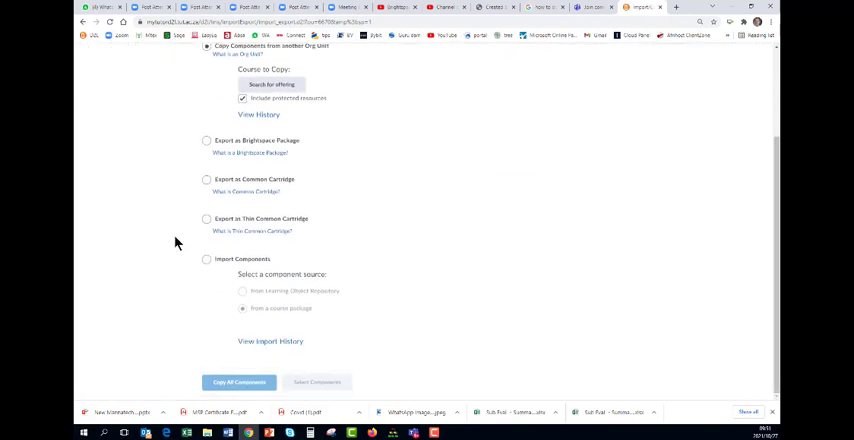
click(206, 260)
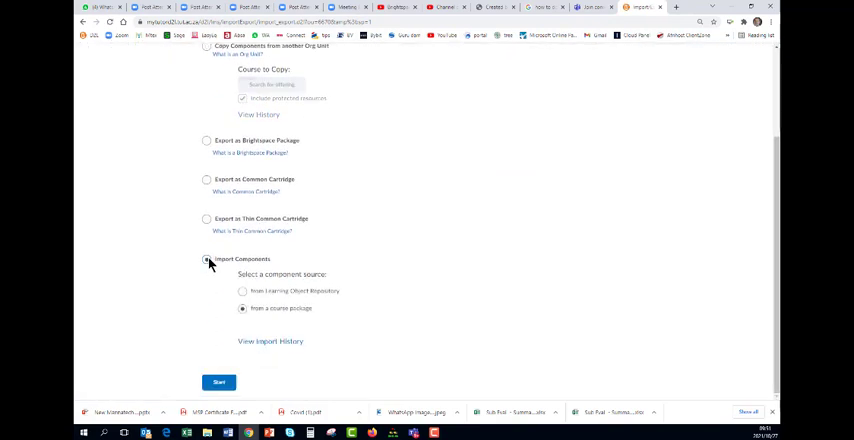
click(220, 382)
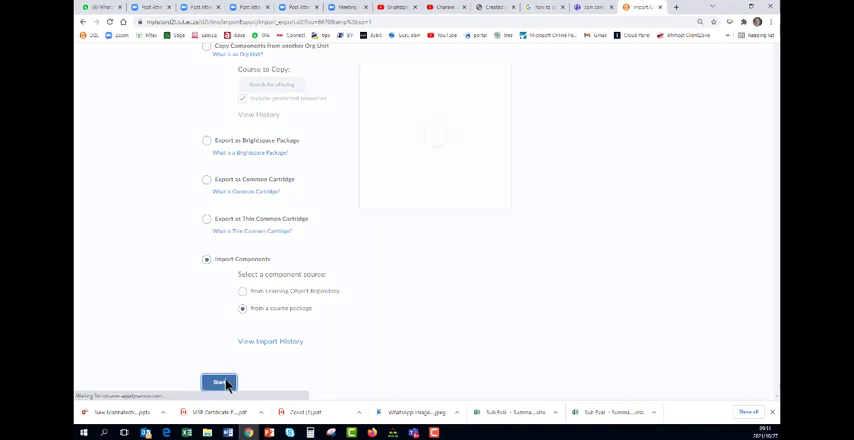
click(218, 382)
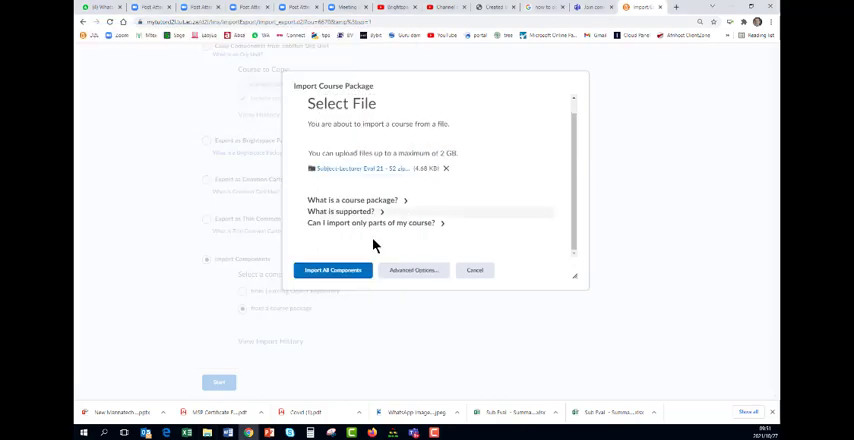
Import all components from the package, then view the imported course content
click(332, 270)
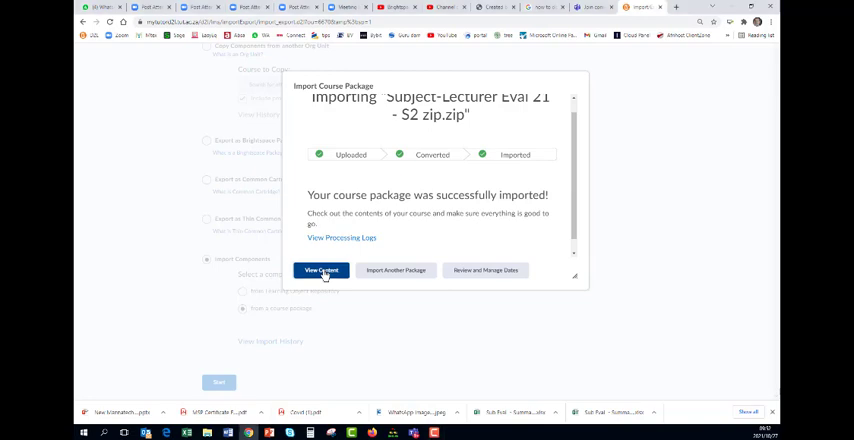
click(320, 270)
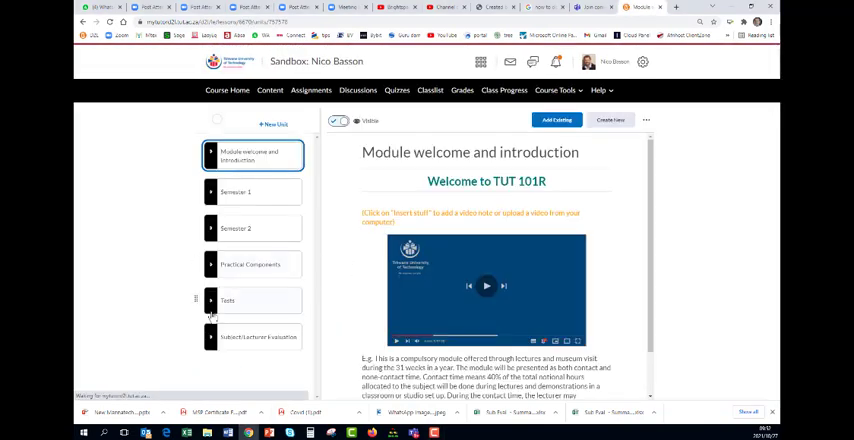
Add the imported LE2151 survey as an existing activity in the Subject/Lecturer Evaluation module and open it for editing
click(258, 336)
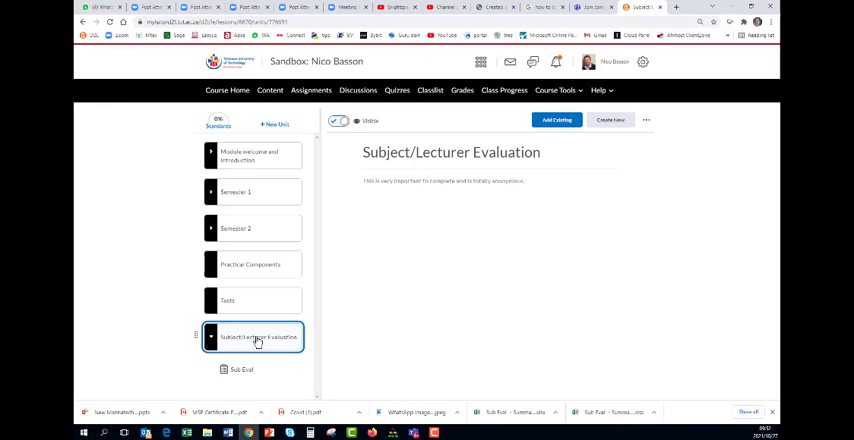
mouse_move(556, 120)
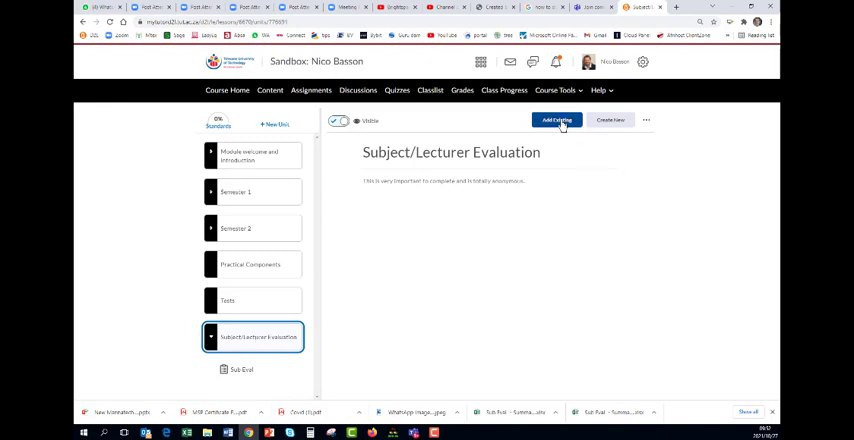
click(556, 120)
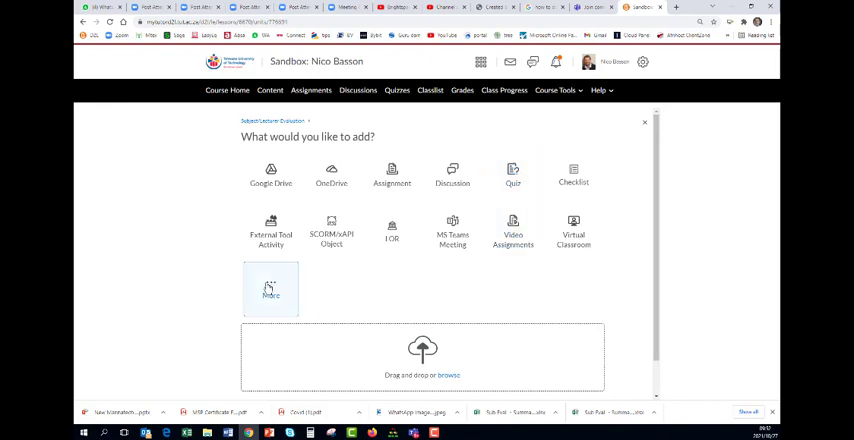
click(270, 290)
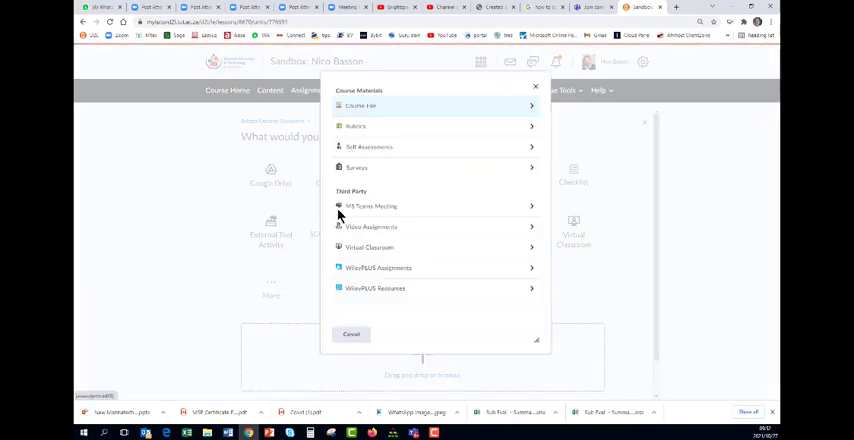
click(356, 168)
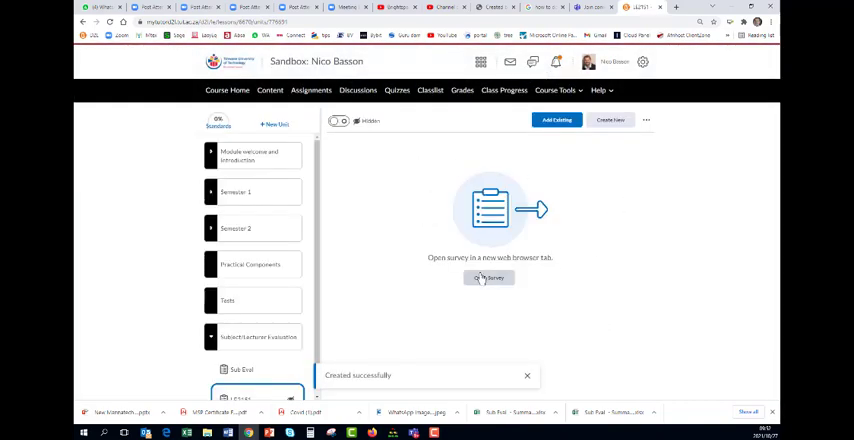
click(488, 278)
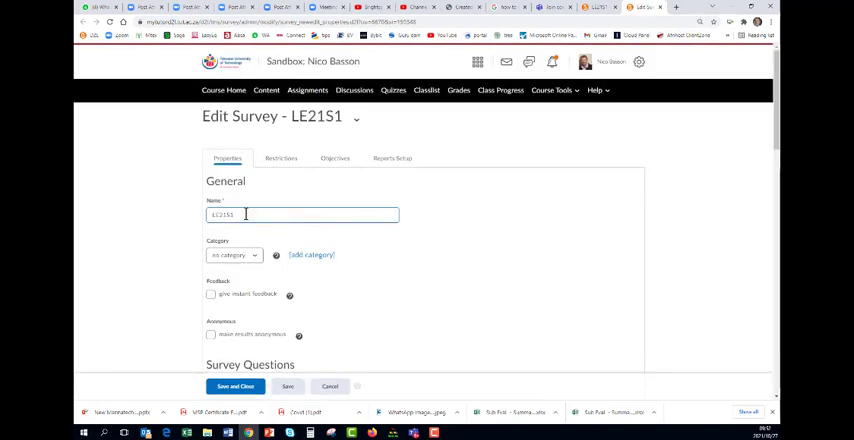
mouse_move(480, 224)
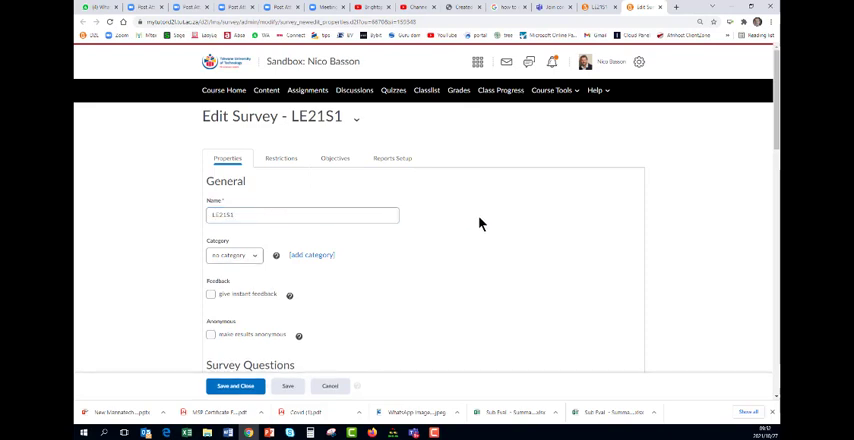
Make LE2151 responses anonymous with description 'Please do this anonymous Subject Evaluation.' and move to Restrictions
scroll(down, 3)
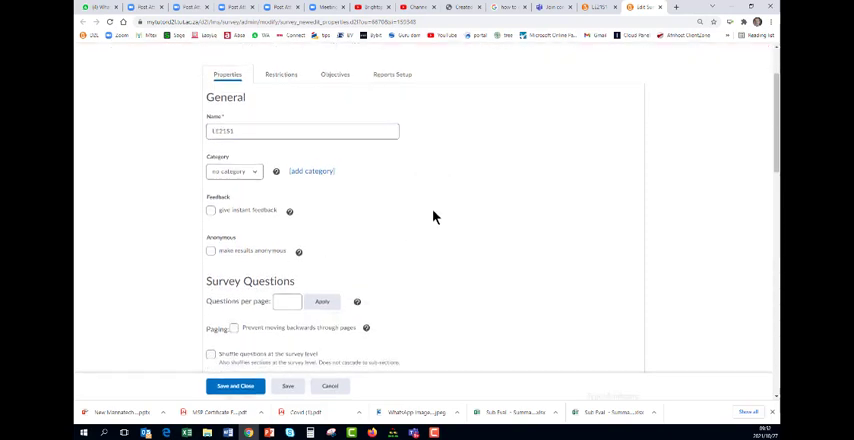
scroll(down, 3)
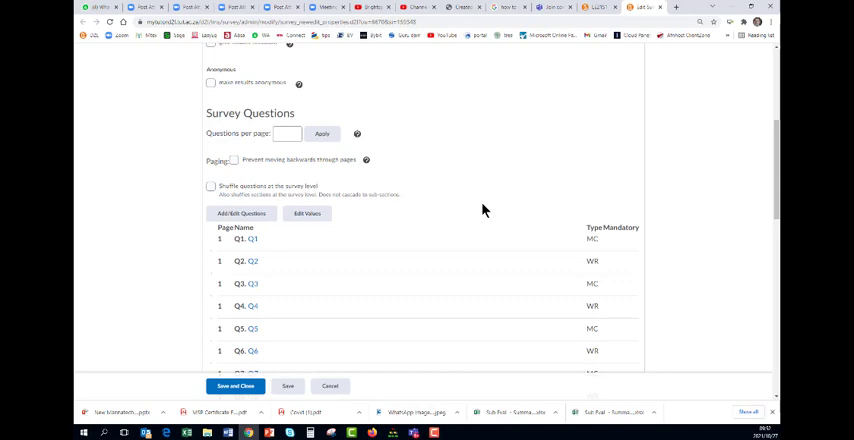
click(212, 82)
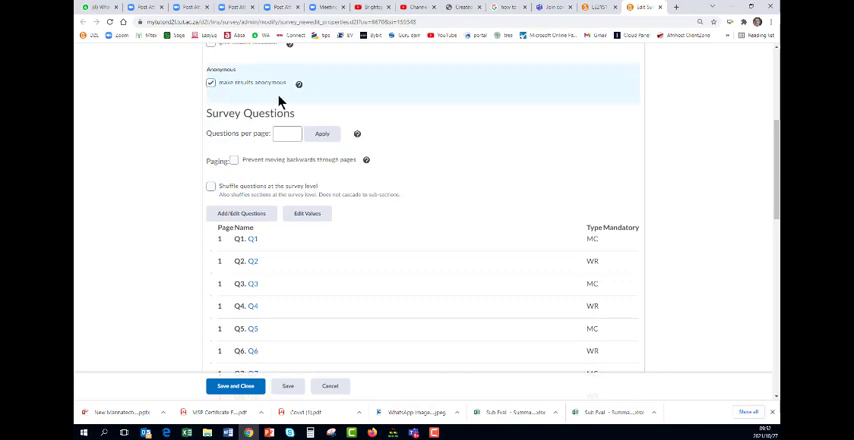
scroll(down, 3)
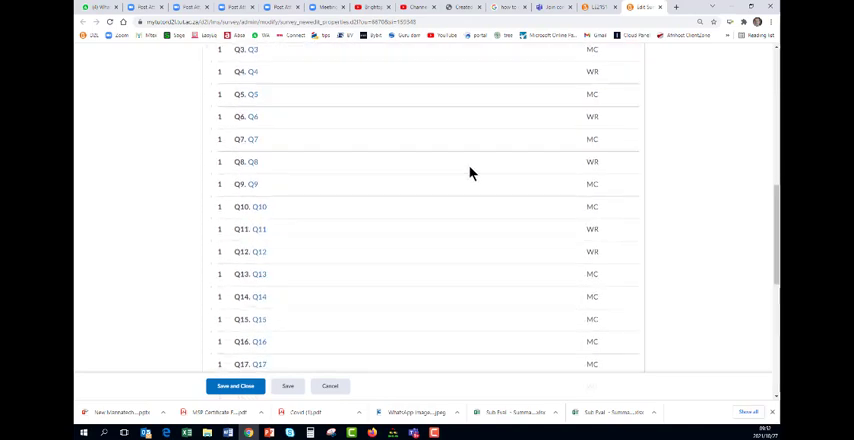
scroll(down, 3)
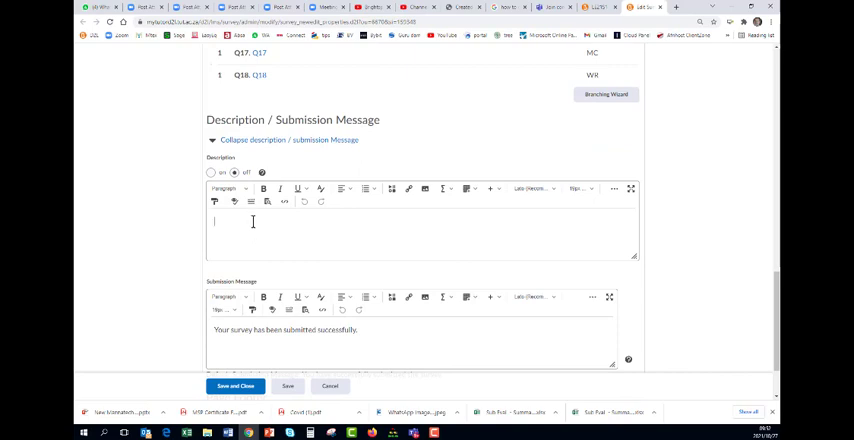
text(Please do this anonymous Subject Evaluation.)
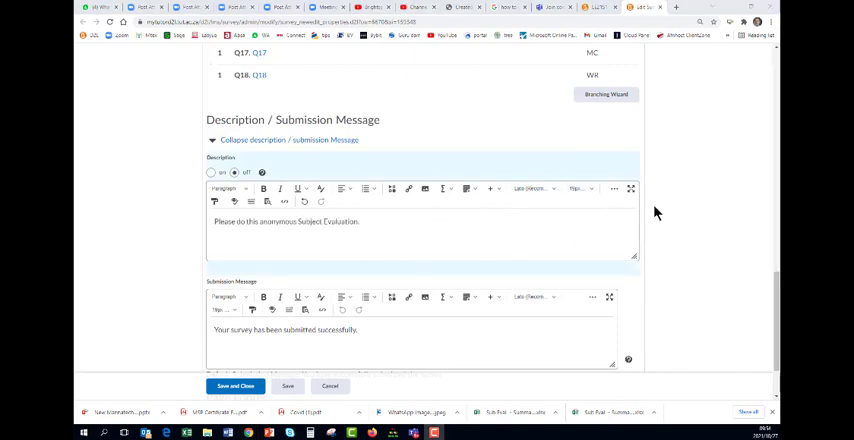
scroll(down, 3)
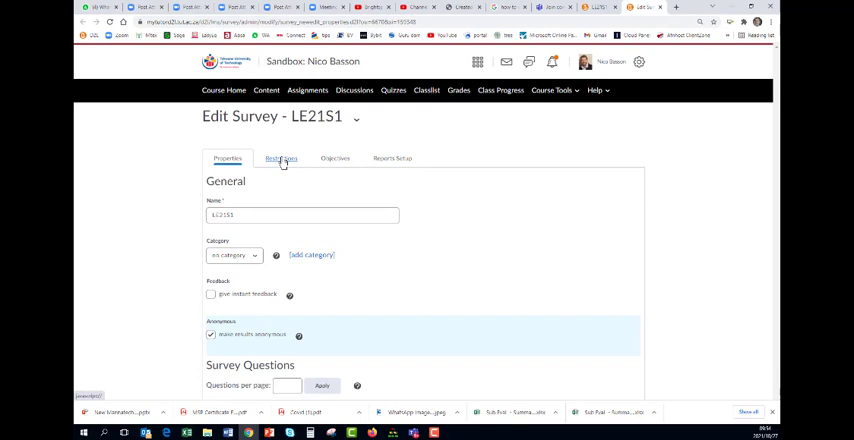
click(212, 334)
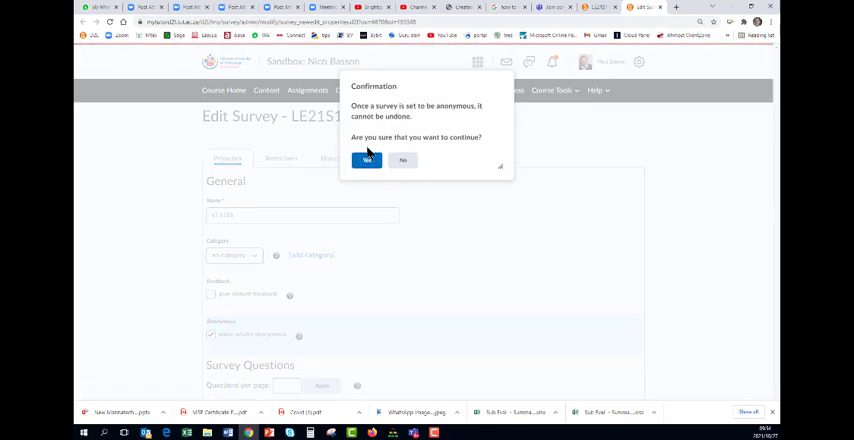
Confirm anonymity, enable start and end dates, and limit the survey to a single attempt
click(368, 160)
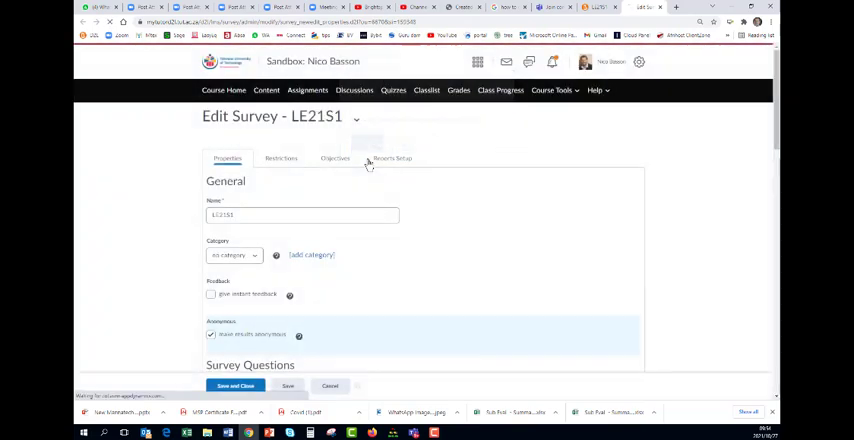
click(280, 158)
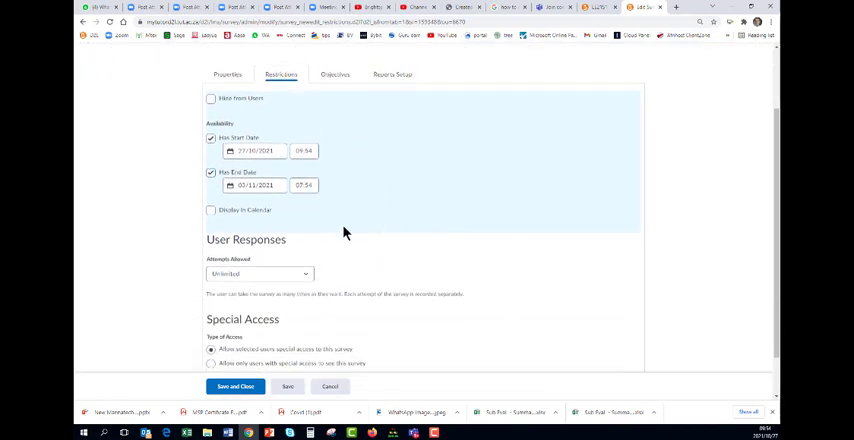
click(258, 272)
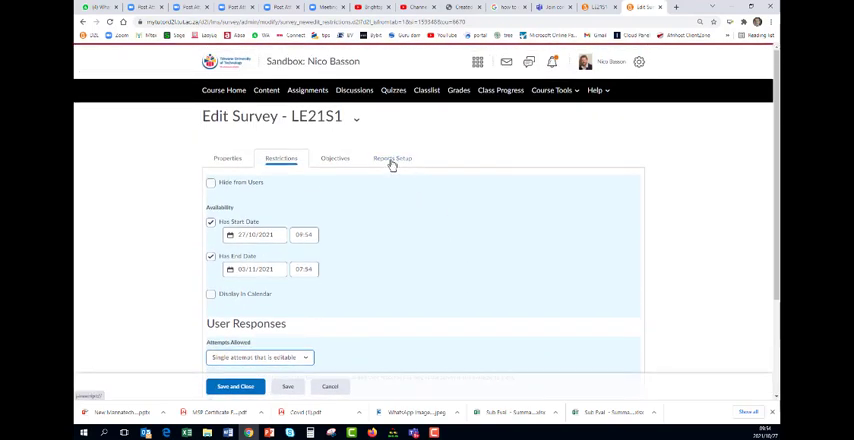
click(392, 158)
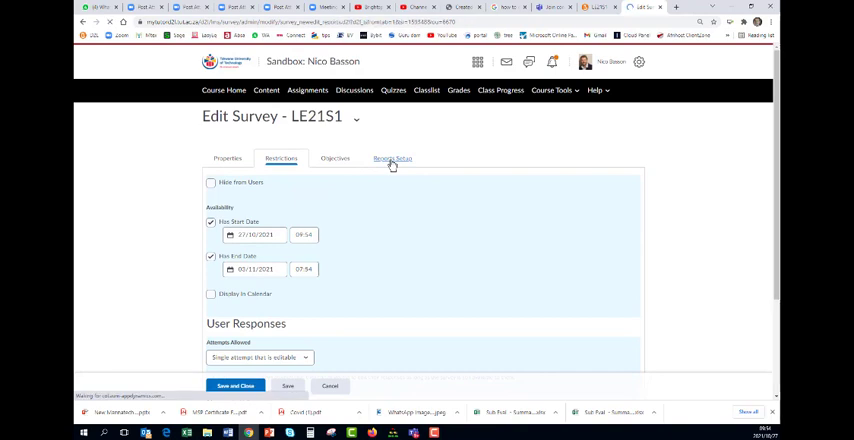
Add a new survey report in Report Setup and release it to one course role
click(392, 158)
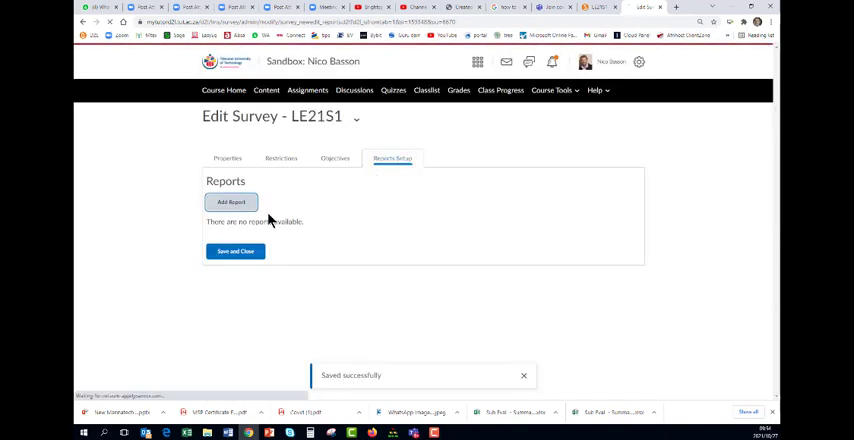
click(232, 202)
text(SE2021.2 Sandbox Nico Basson)
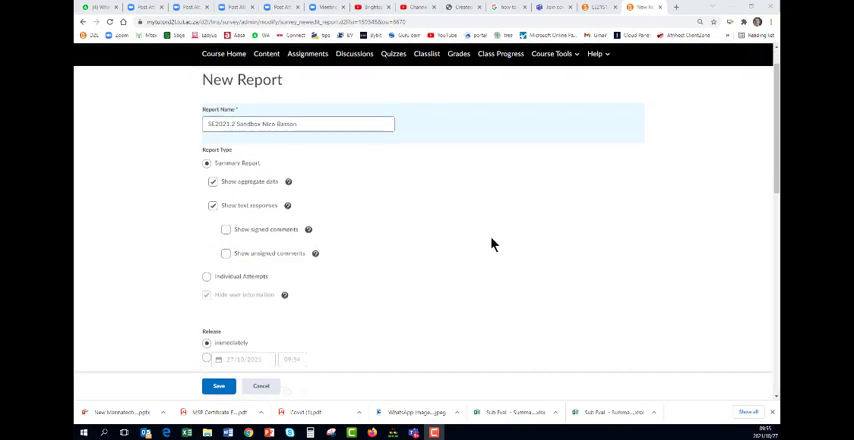
scroll(down, 3)
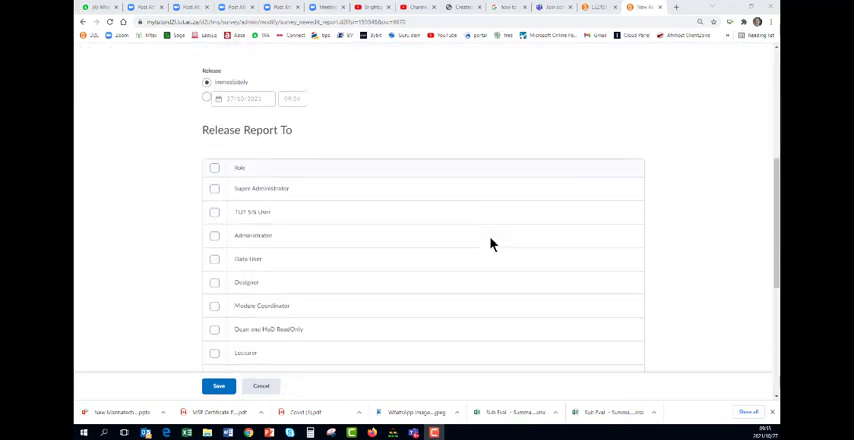
scroll(down, 3)
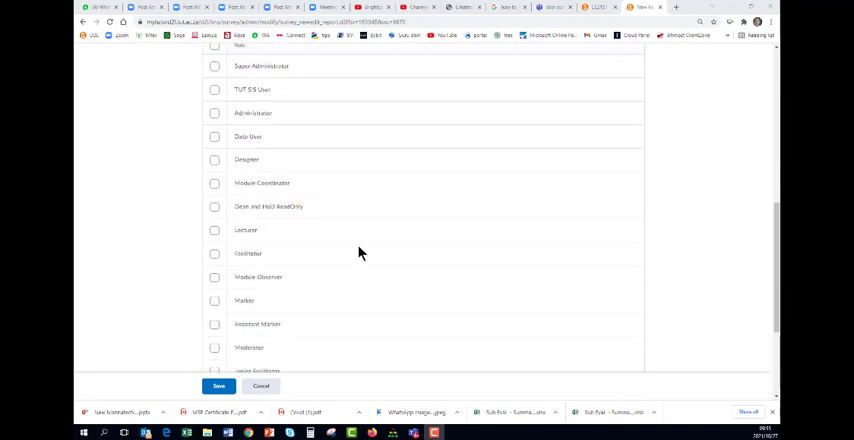
click(214, 230)
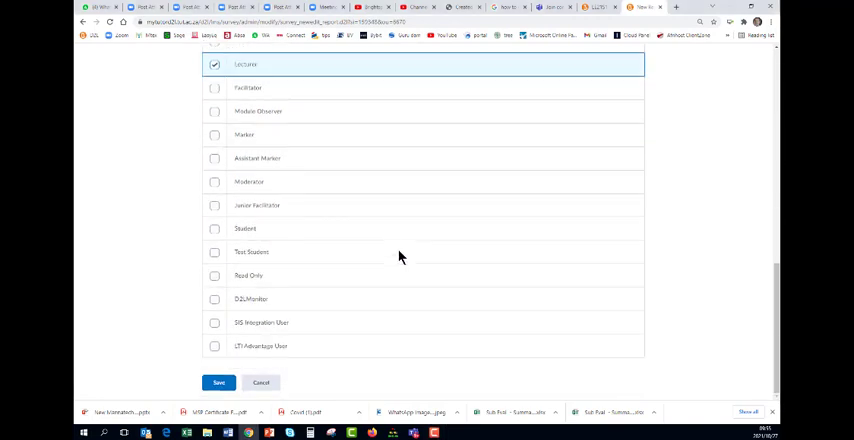
Save the report, then save and close the survey to return to the survey list
click(218, 384)
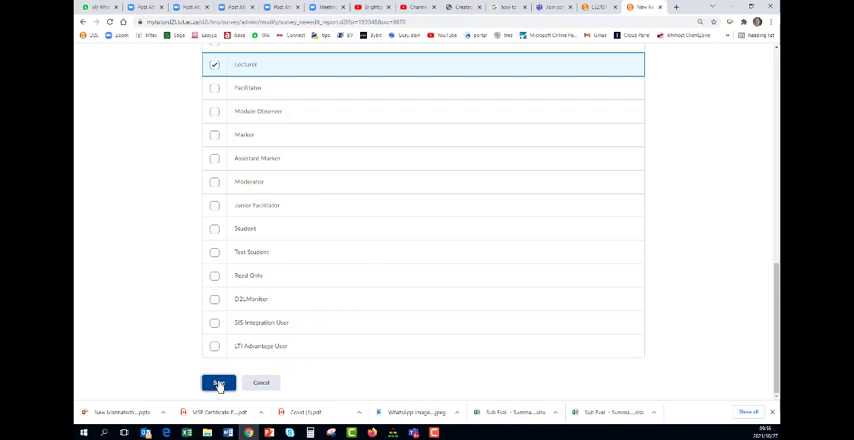
click(218, 382)
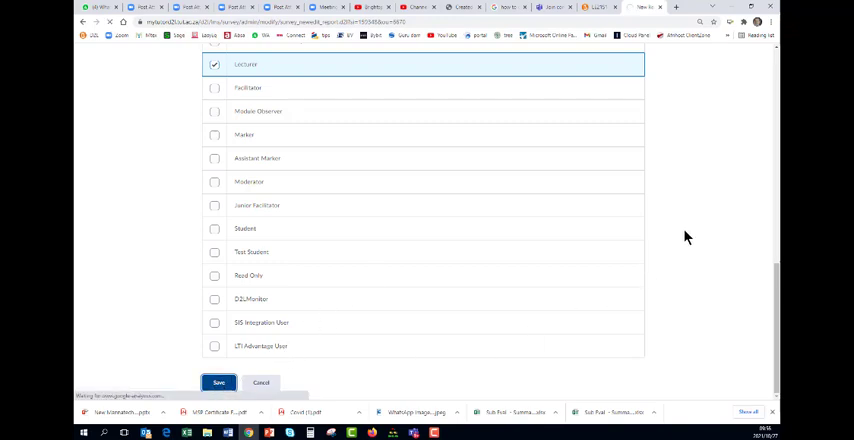
click(218, 382)
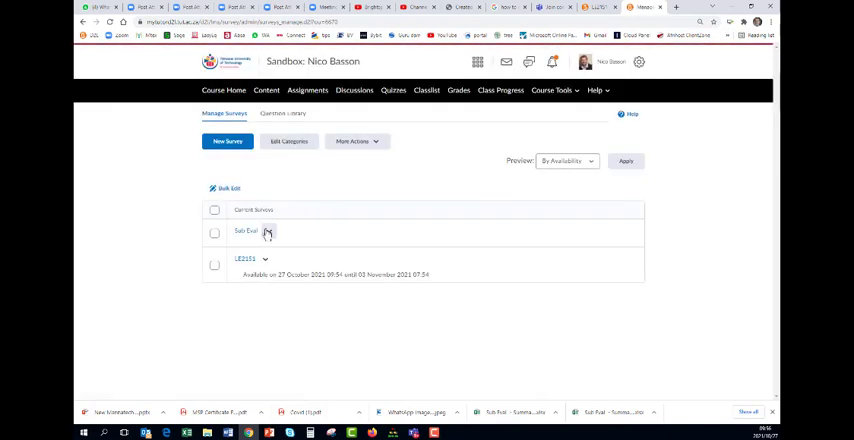
Reopen survey LE2151 for editing from Manage Surveys
click(268, 232)
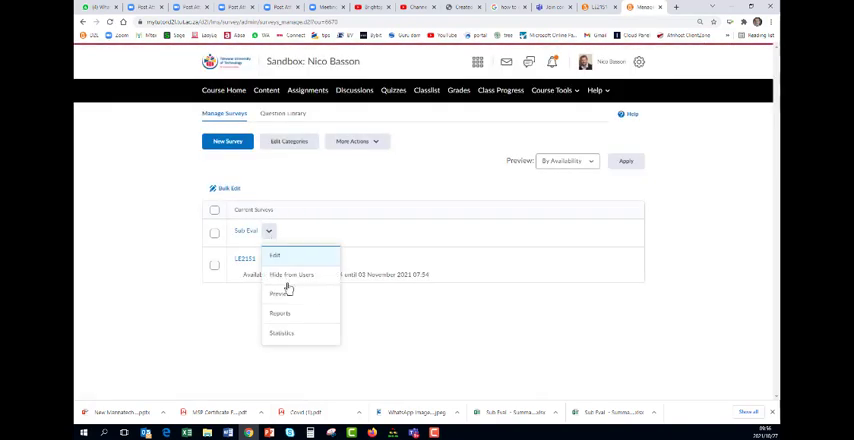
mouse_move(436, 172)
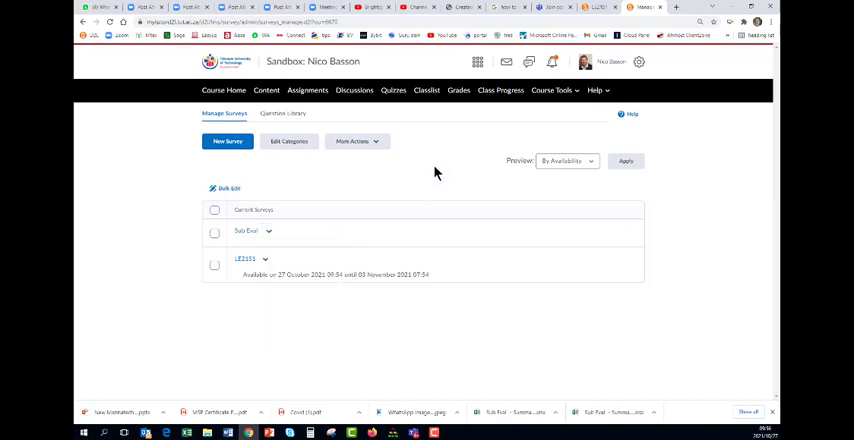
mouse_move(550, 90)
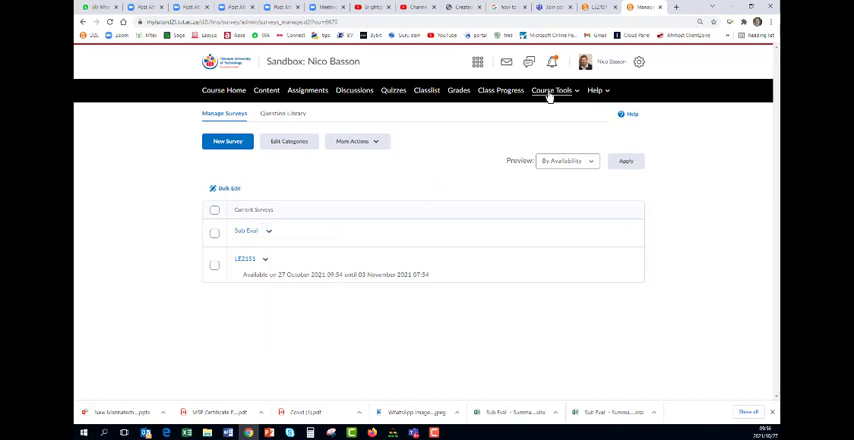
click(552, 90)
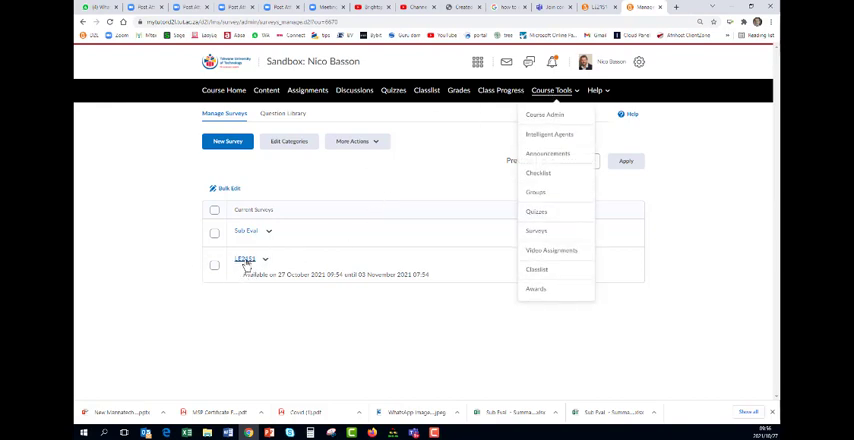
click(244, 260)
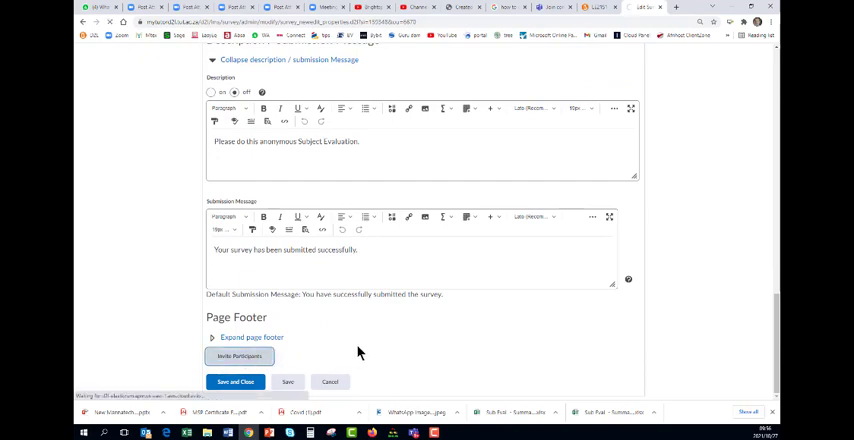
Start inviting participants with subject 'Survey Invitation' and select all listed students as recipients
click(238, 356)
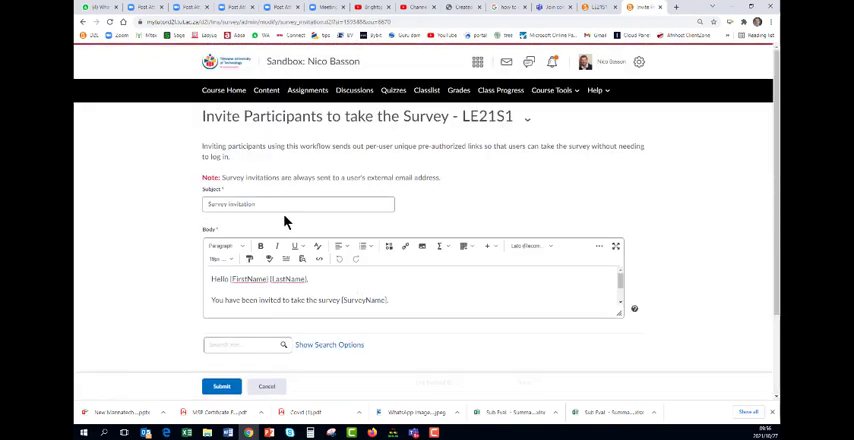
click(296, 204)
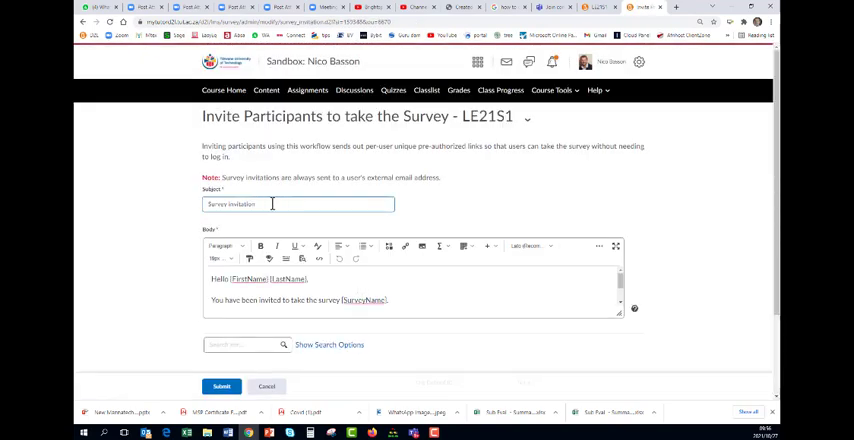
scroll(down, 3)
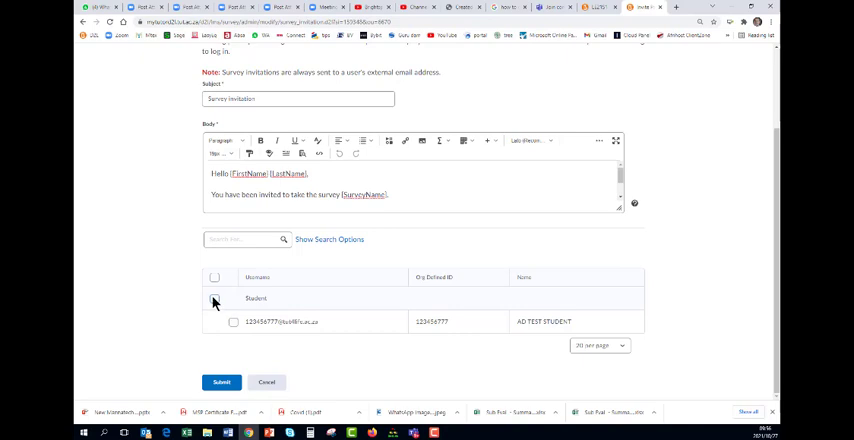
click(214, 300)
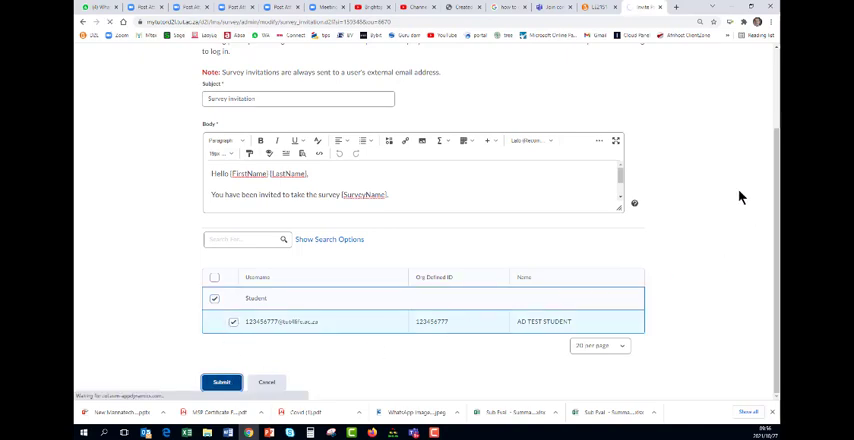